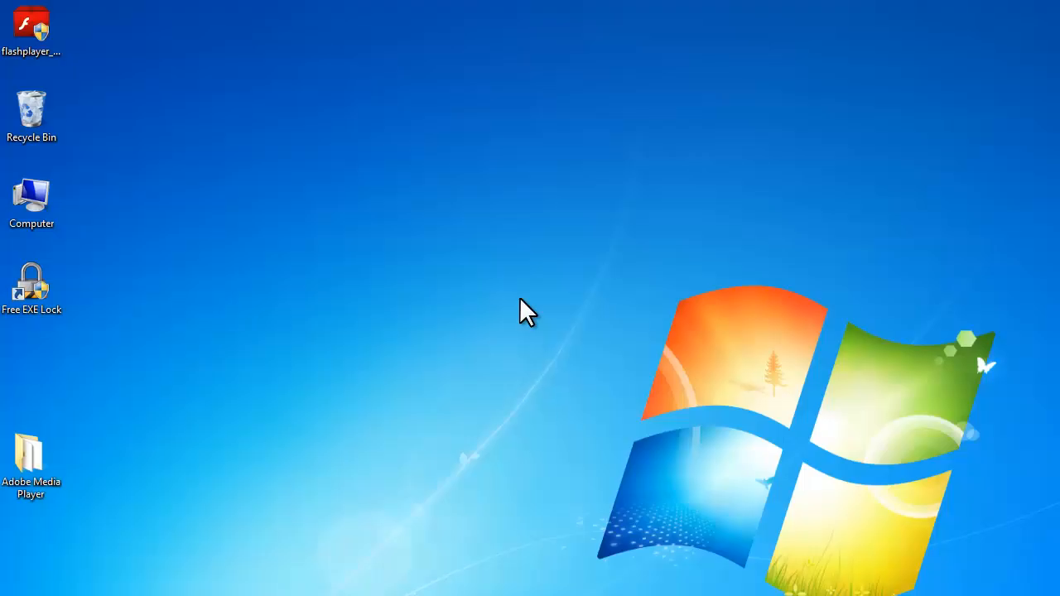
mouse_move(539, 317)
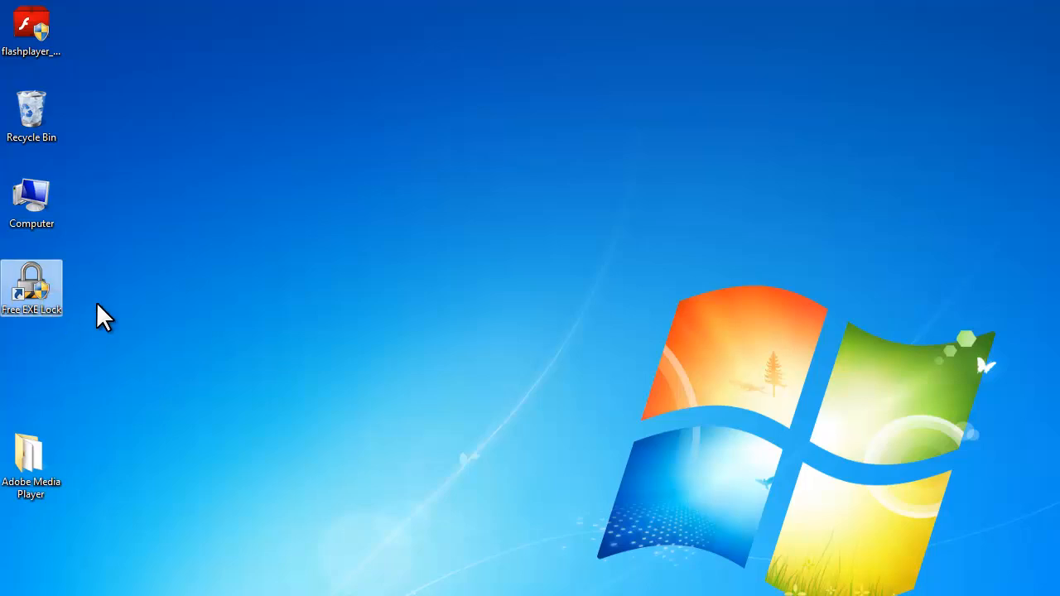
mouse_move(95, 315)
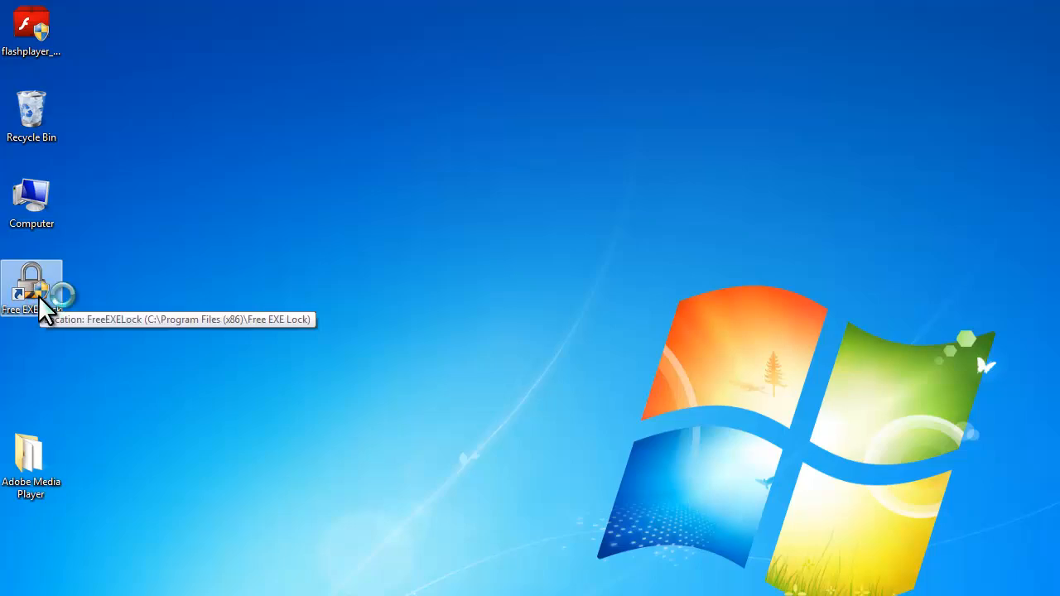
Launch Free EXE Lock and select flashplayer_install_win_ax.exe to protect, leaving backup unticked.
double_click(32, 286)
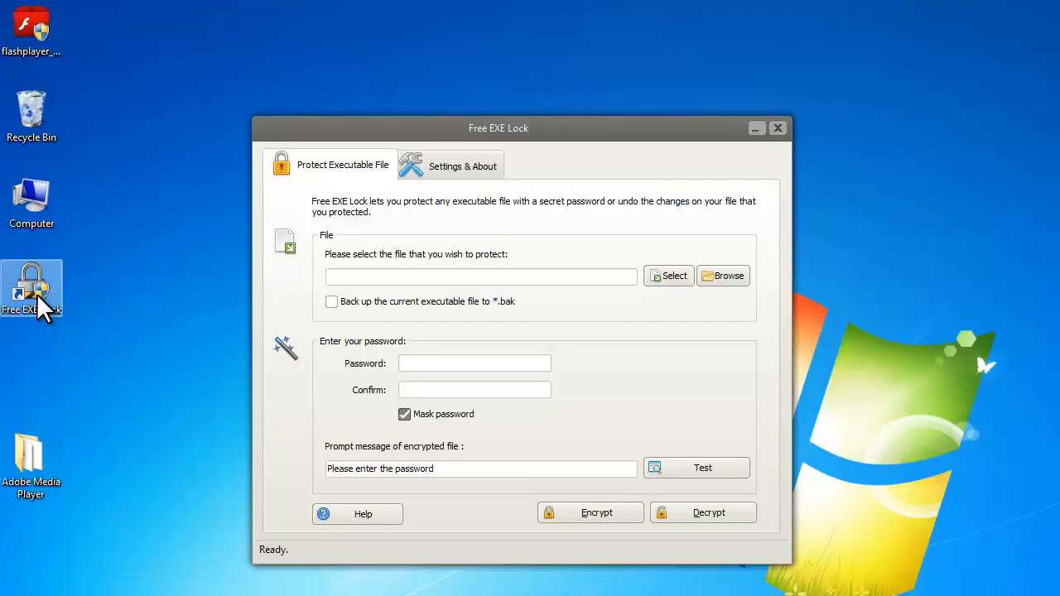
mouse_move(539, 205)
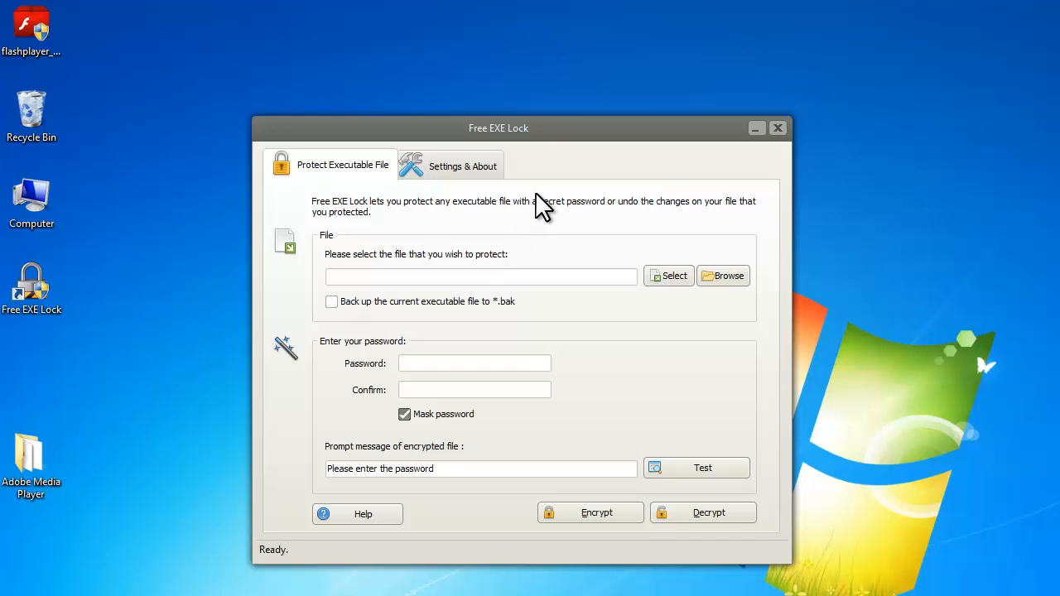
click(722, 276)
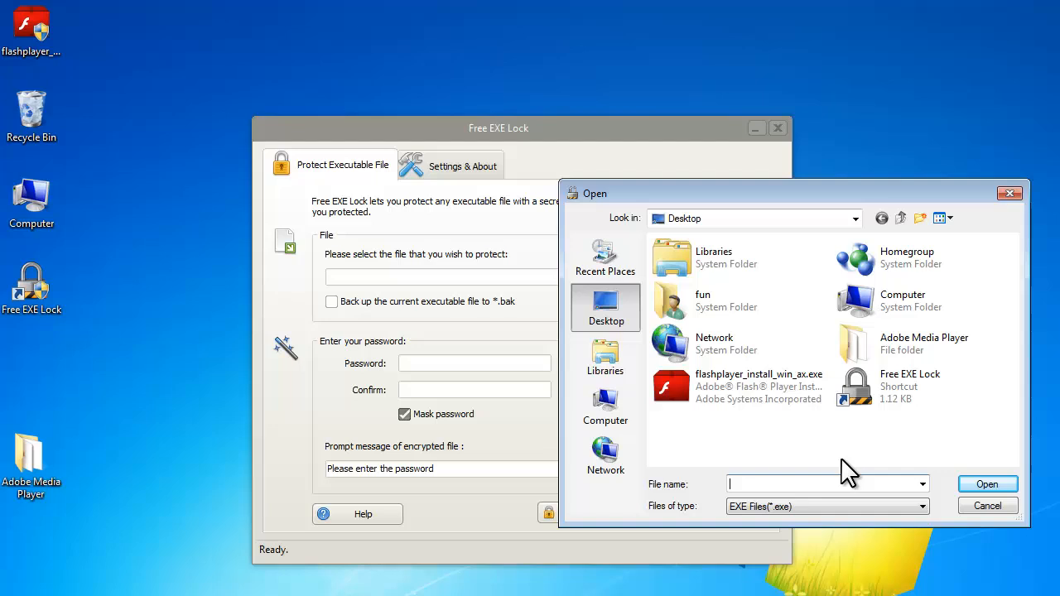
click(741, 387)
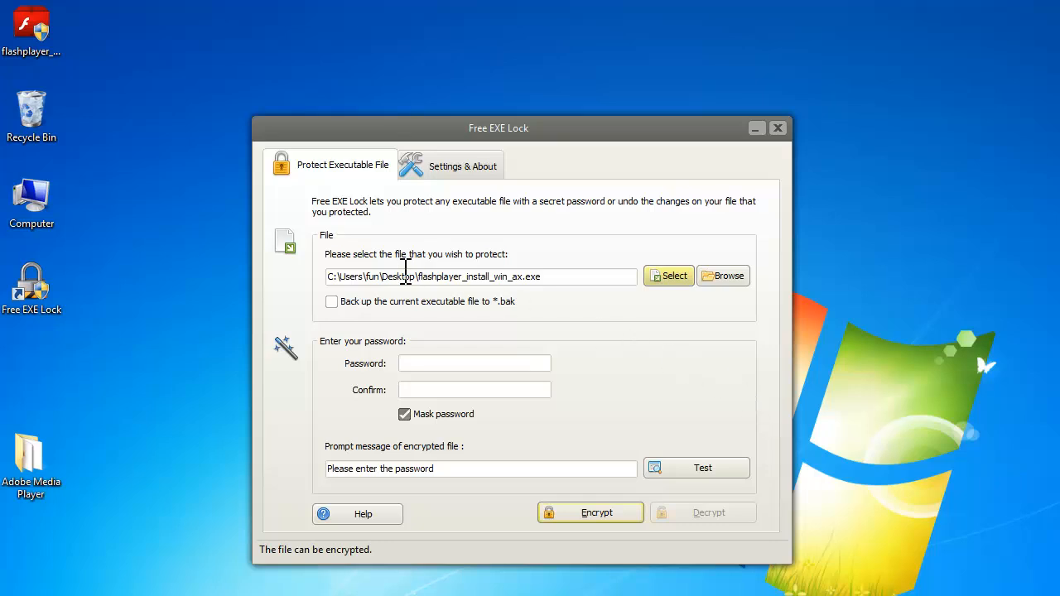
click(332, 301)
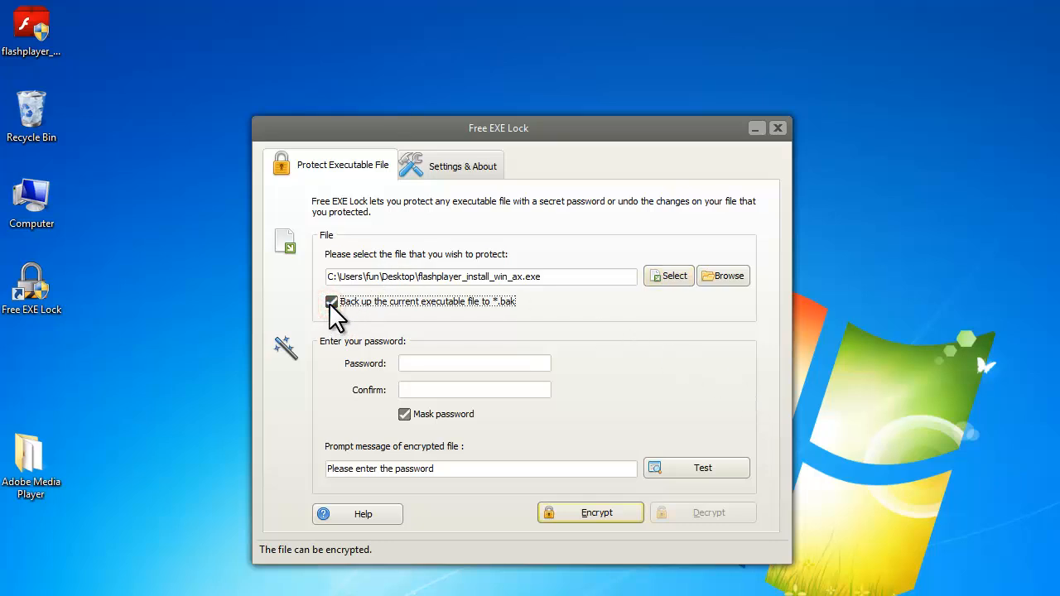
click(331, 301)
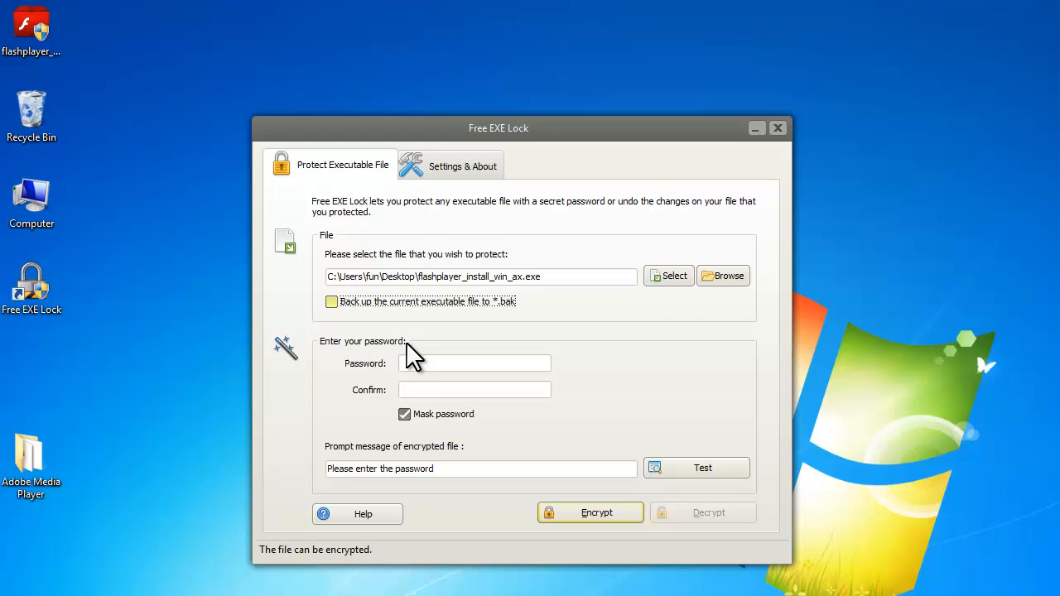
click(474, 362)
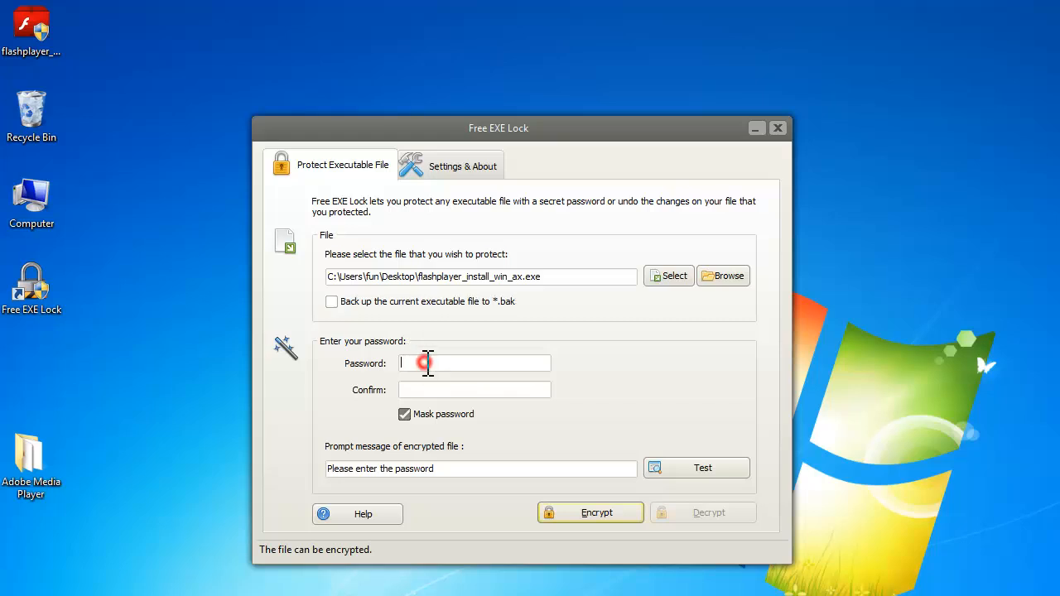
text(***)
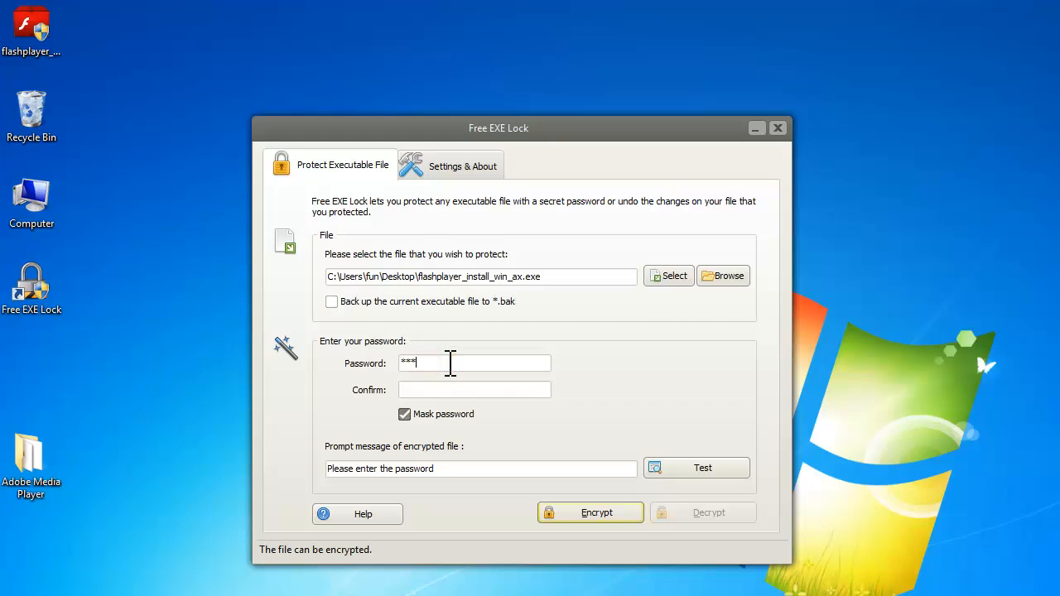
text(***)
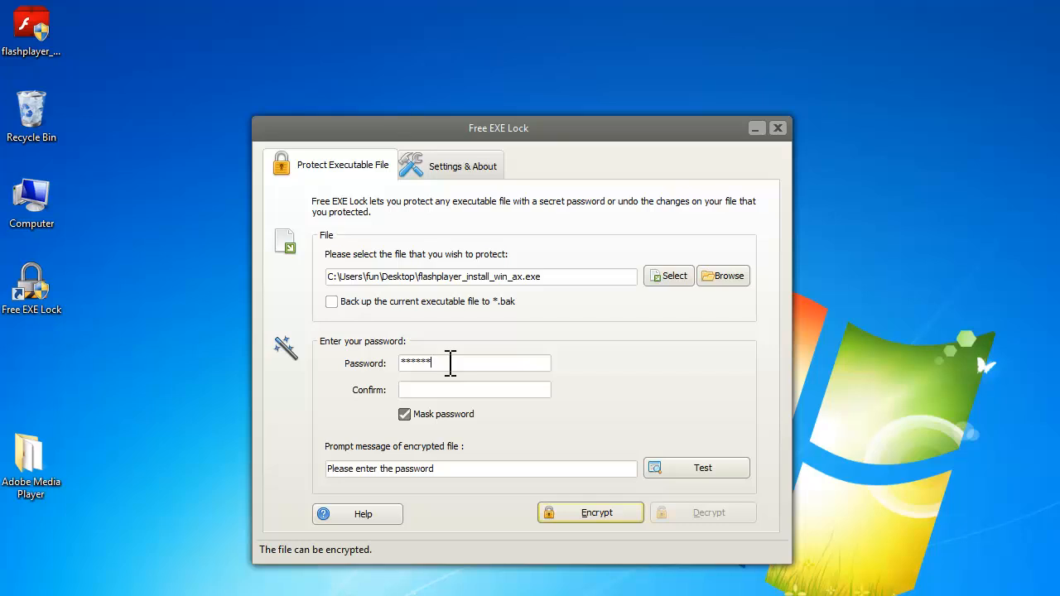
click(474, 389)
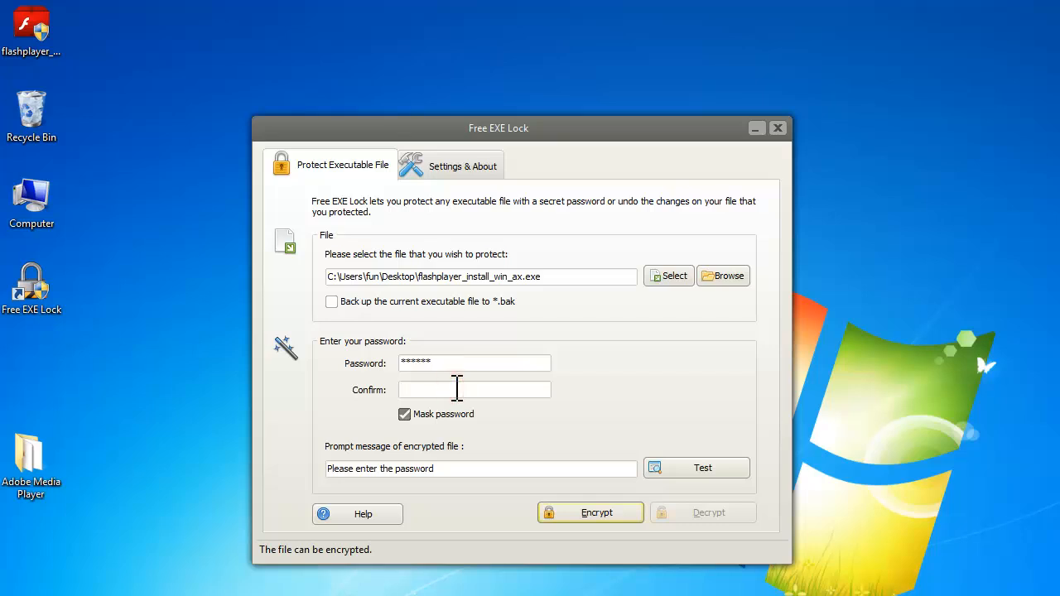
text(******)
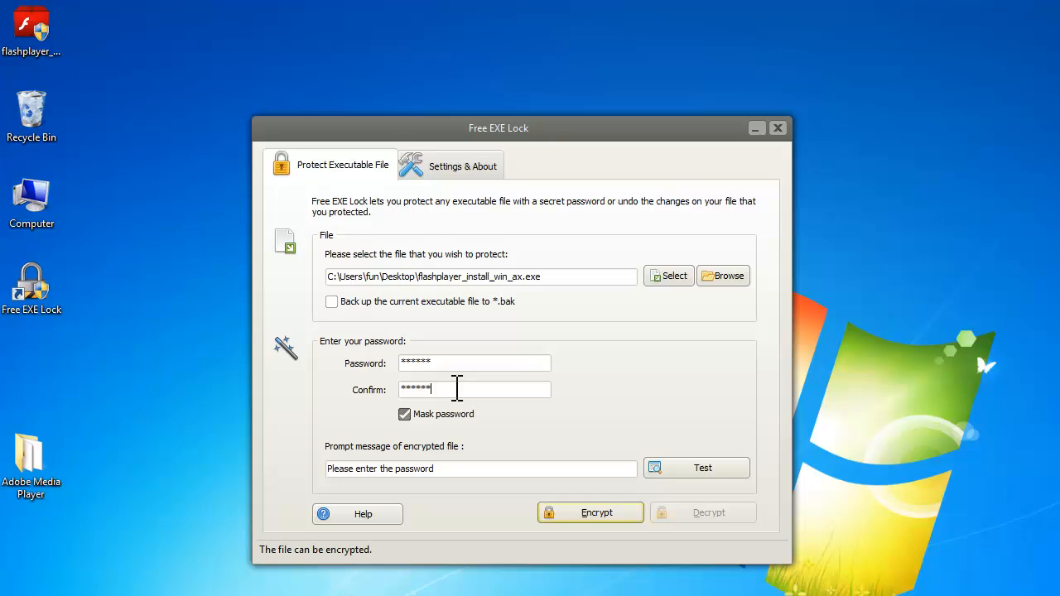
mouse_move(472, 424)
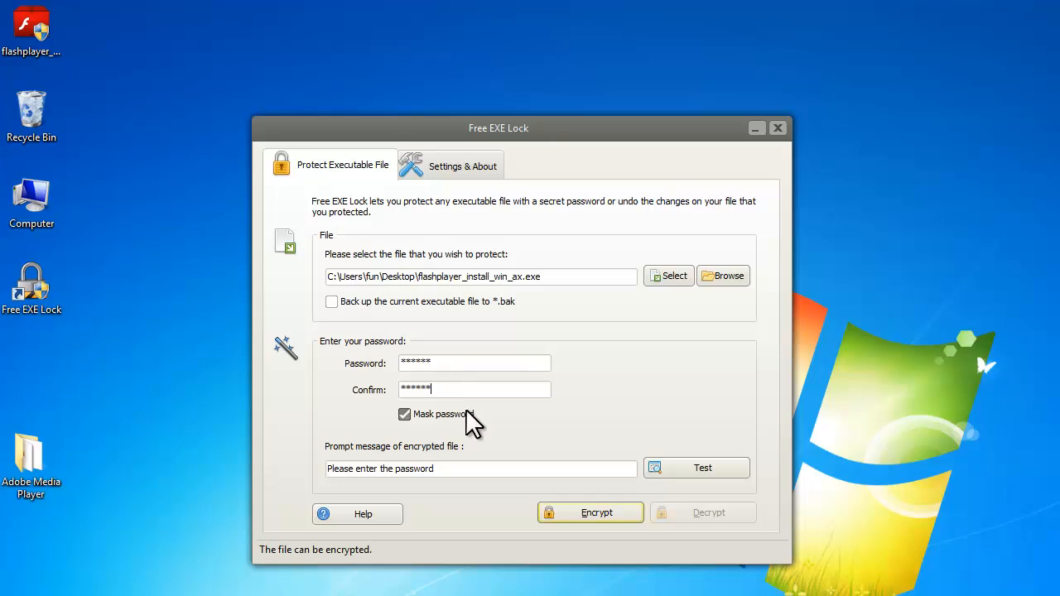
click(404, 414)
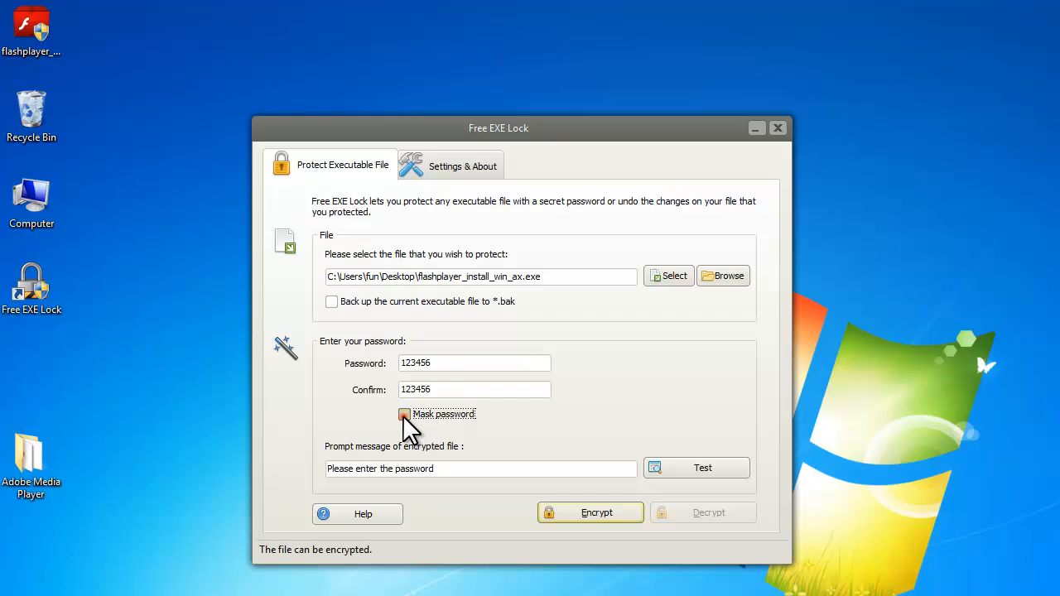
click(405, 415)
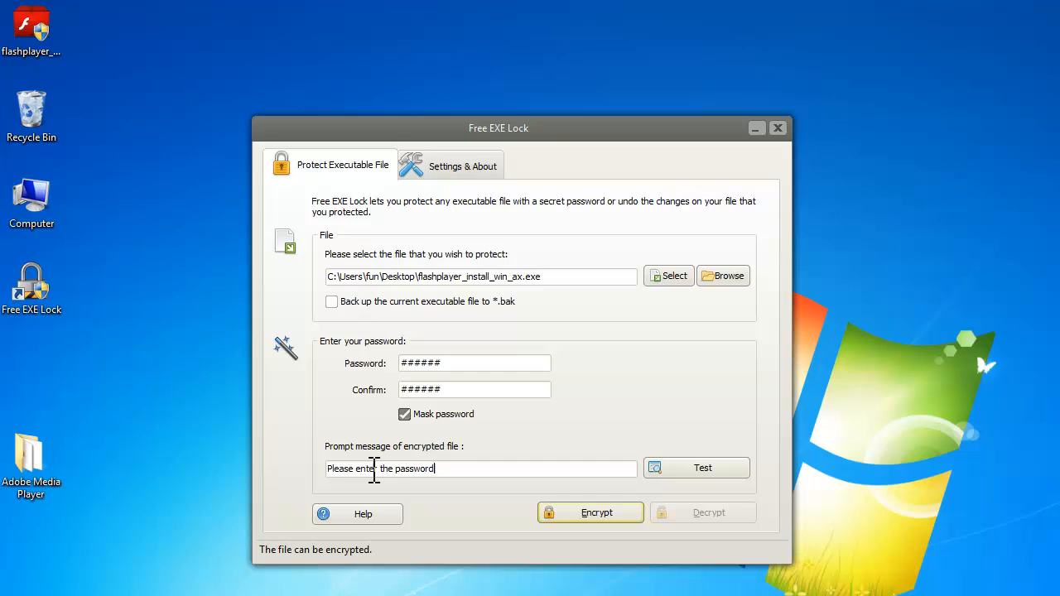
double_click(385, 469)
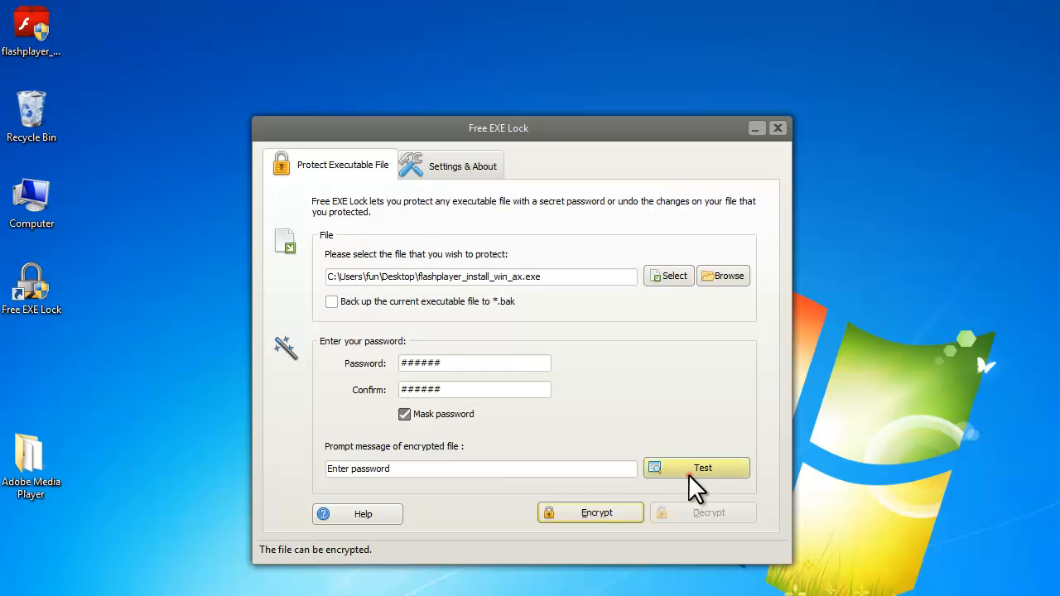
click(702, 467)
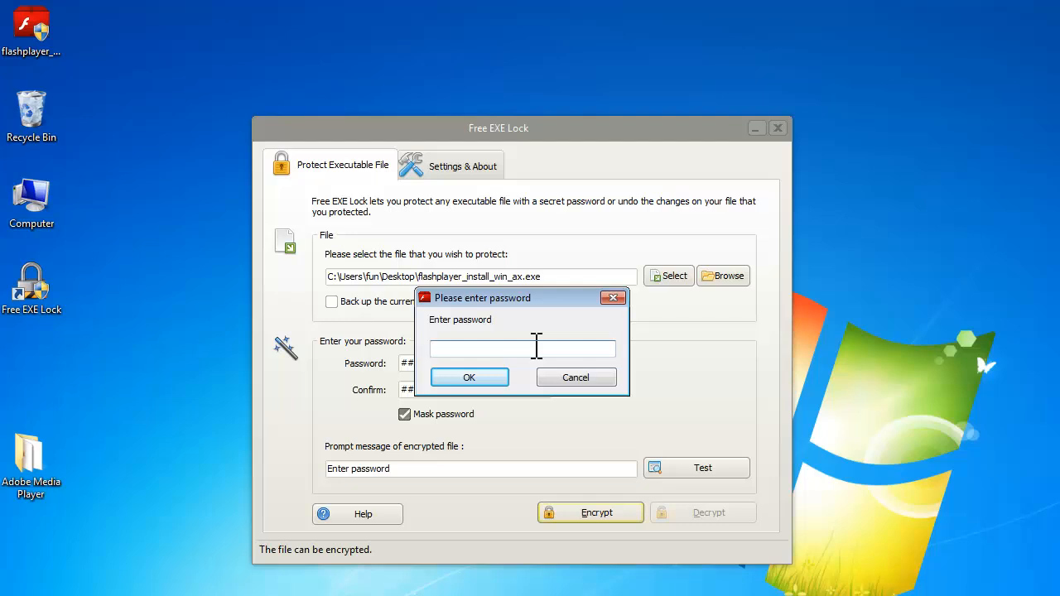
click(469, 377)
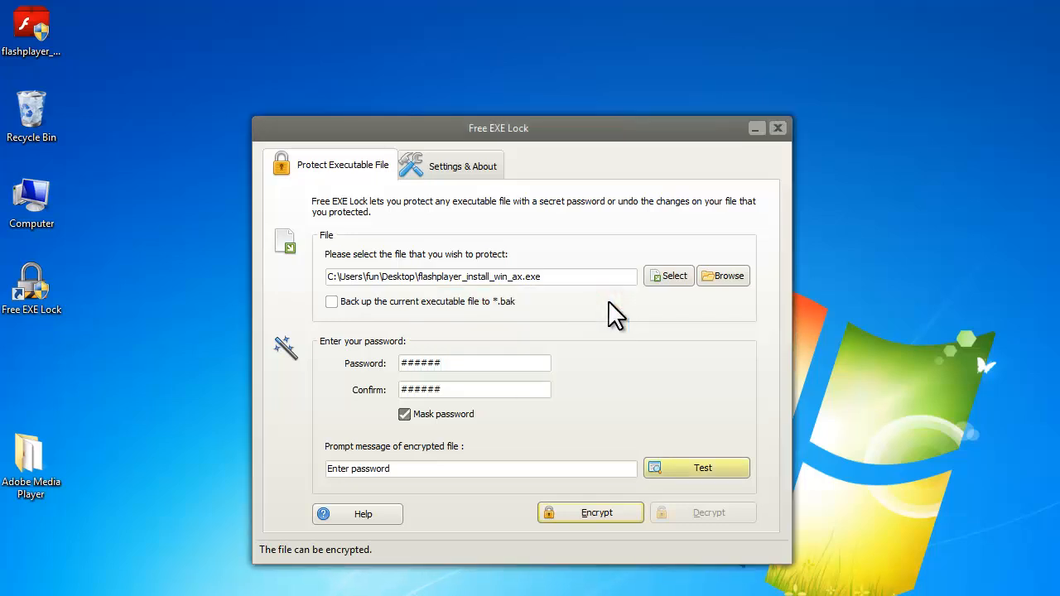
mouse_move(591, 513)
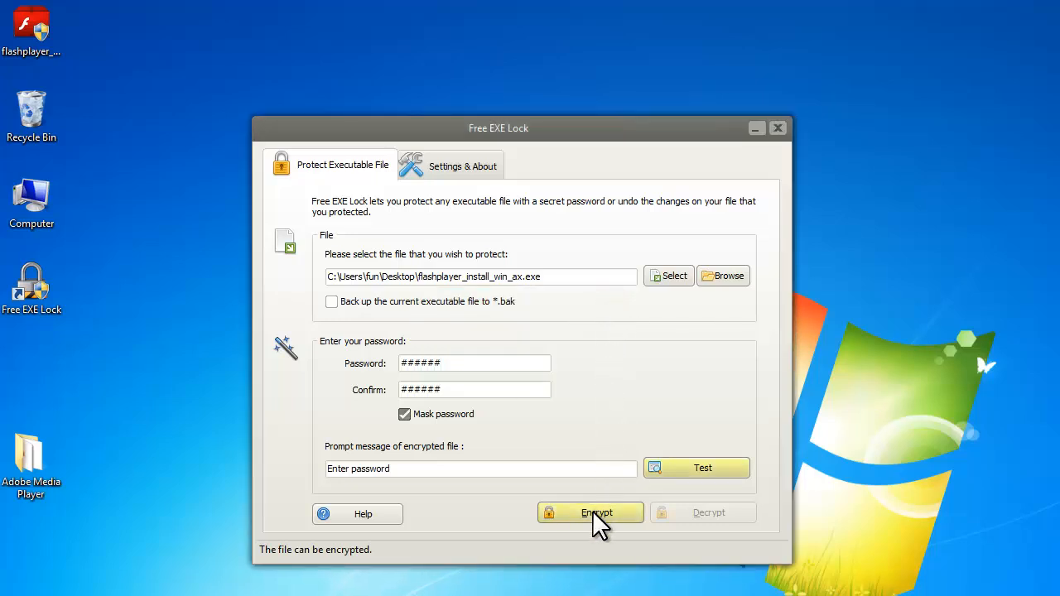
Encrypt the Flash Player installer and dismiss the encryption-complete message.
click(591, 512)
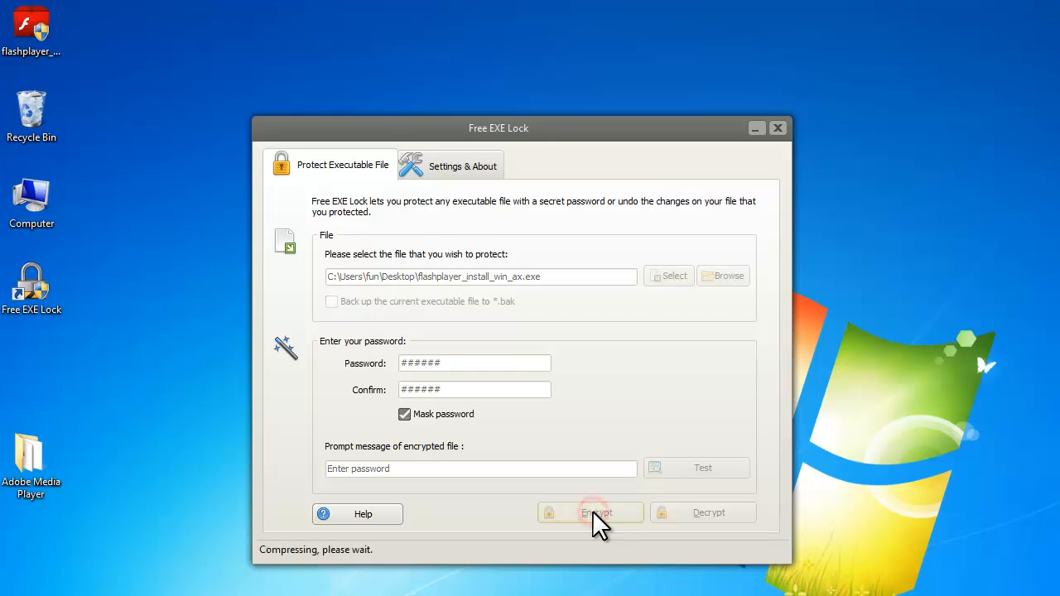
click(591, 512)
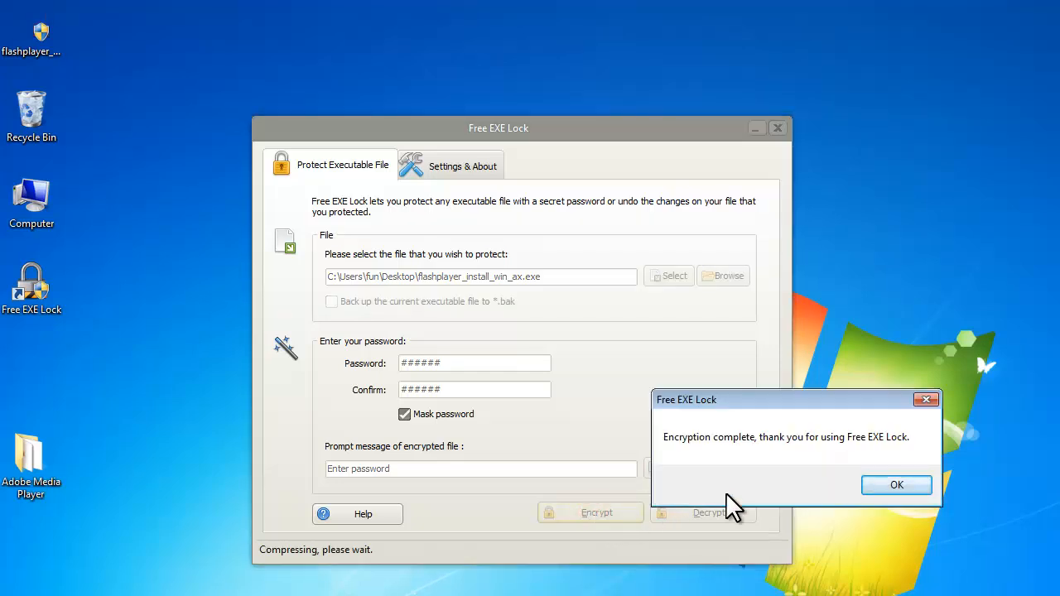
click(896, 485)
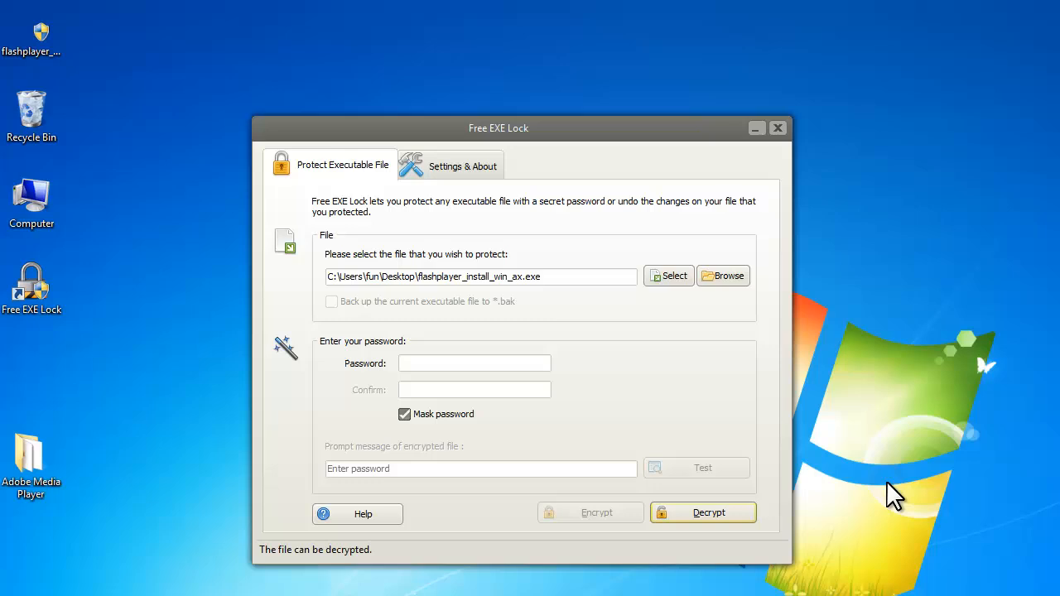
mouse_move(83, 66)
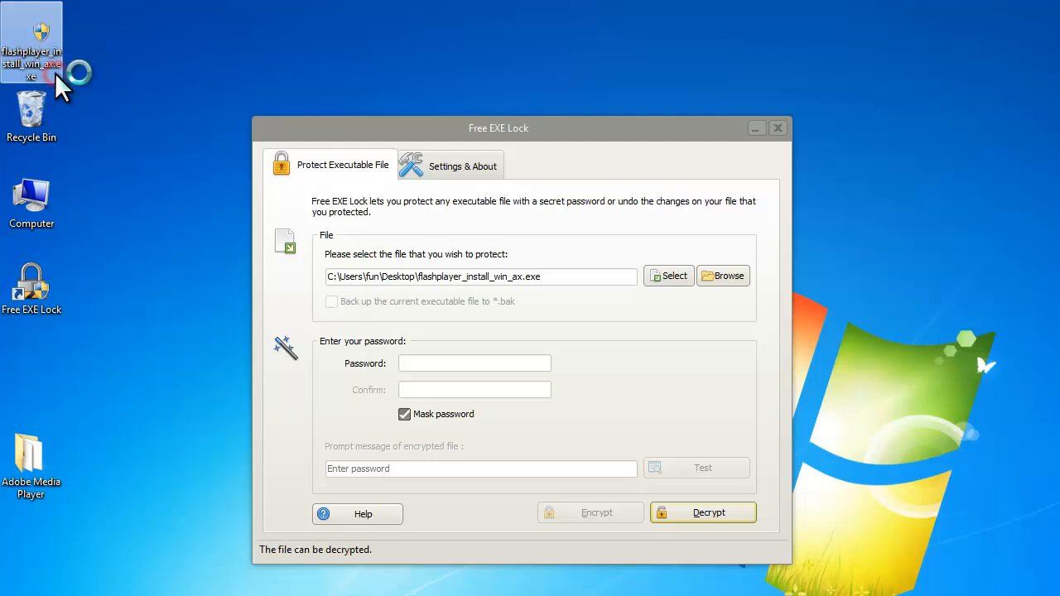
click(702, 512)
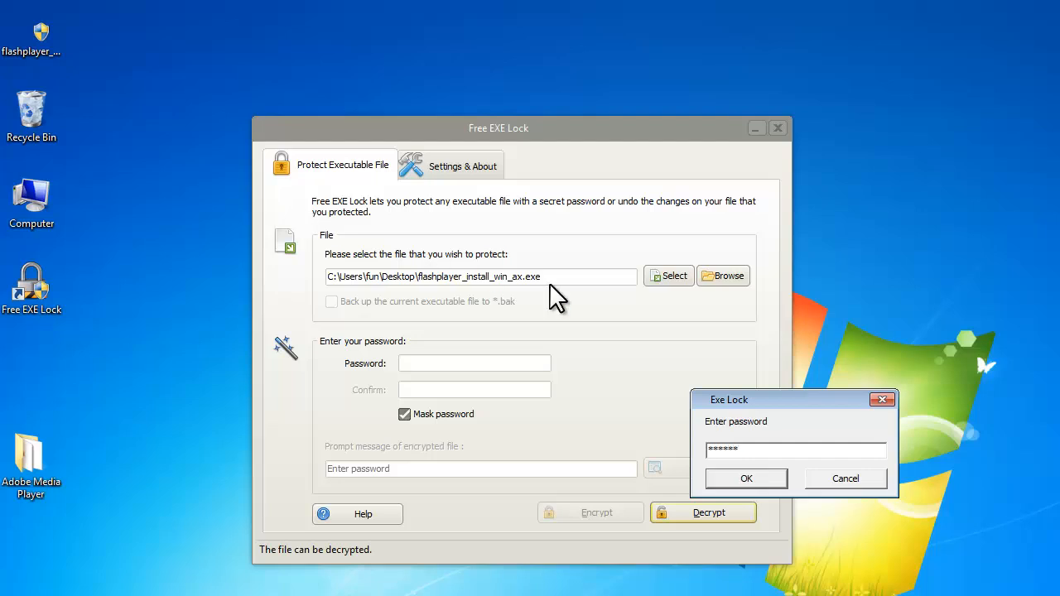
click(745, 479)
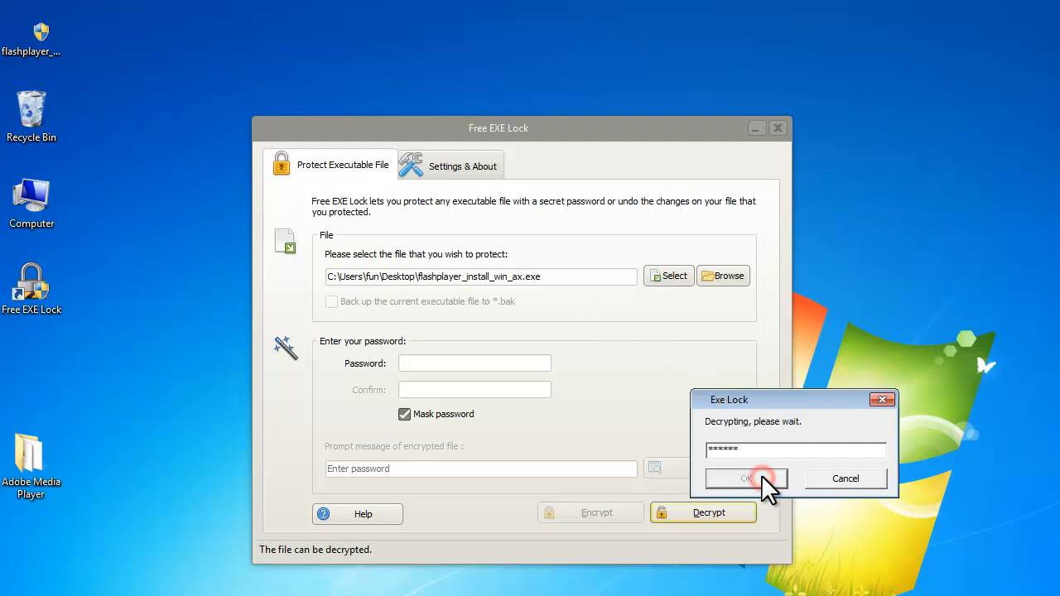
click(745, 479)
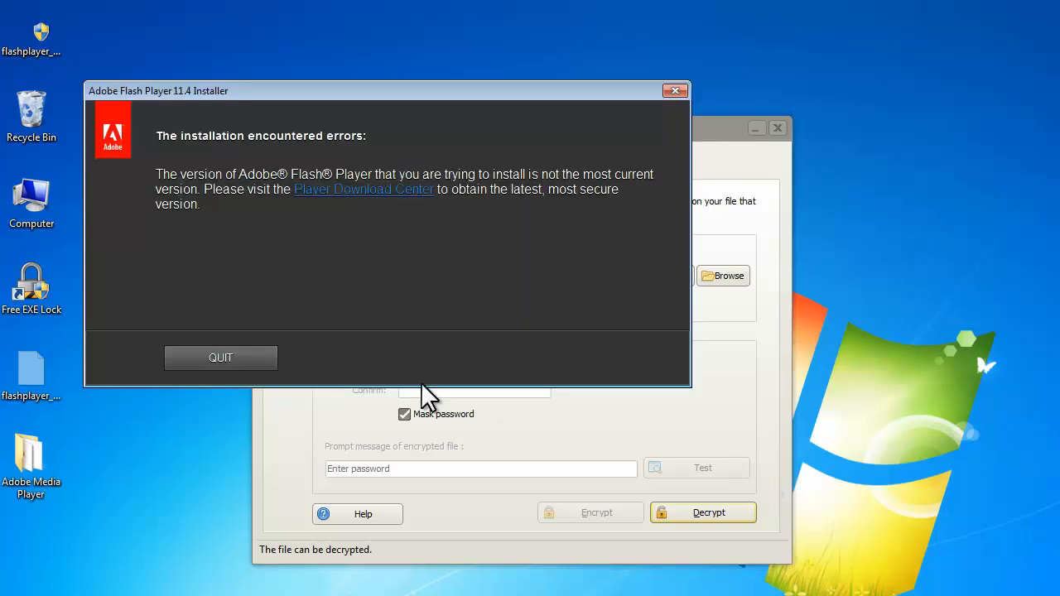
click(220, 357)
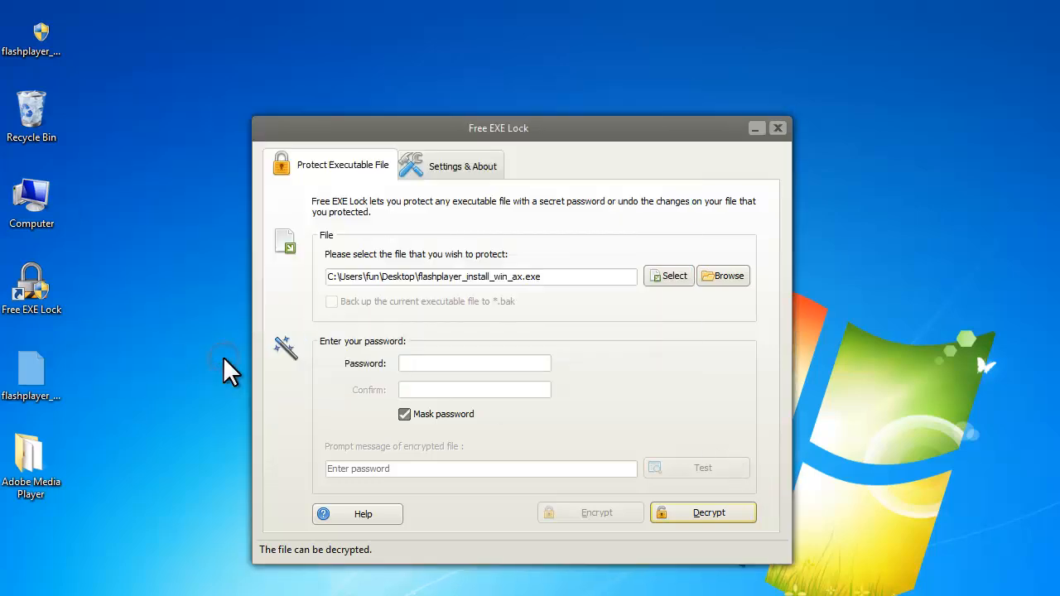
mouse_move(912, 497)
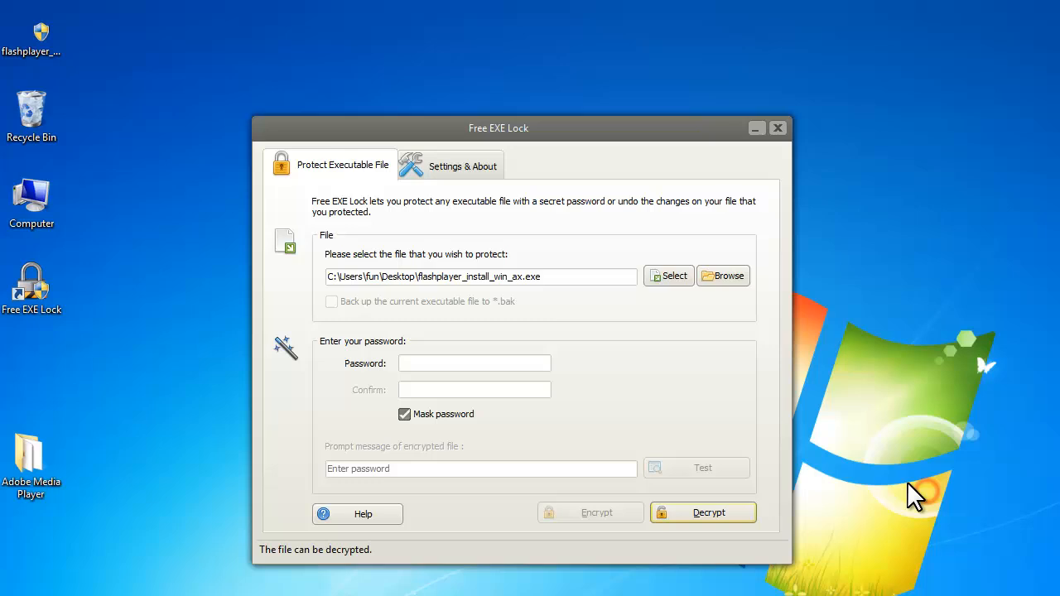
Decrypt the flashplayer installer, run it unprotected, and quit its outdated-version error.
click(474, 363)
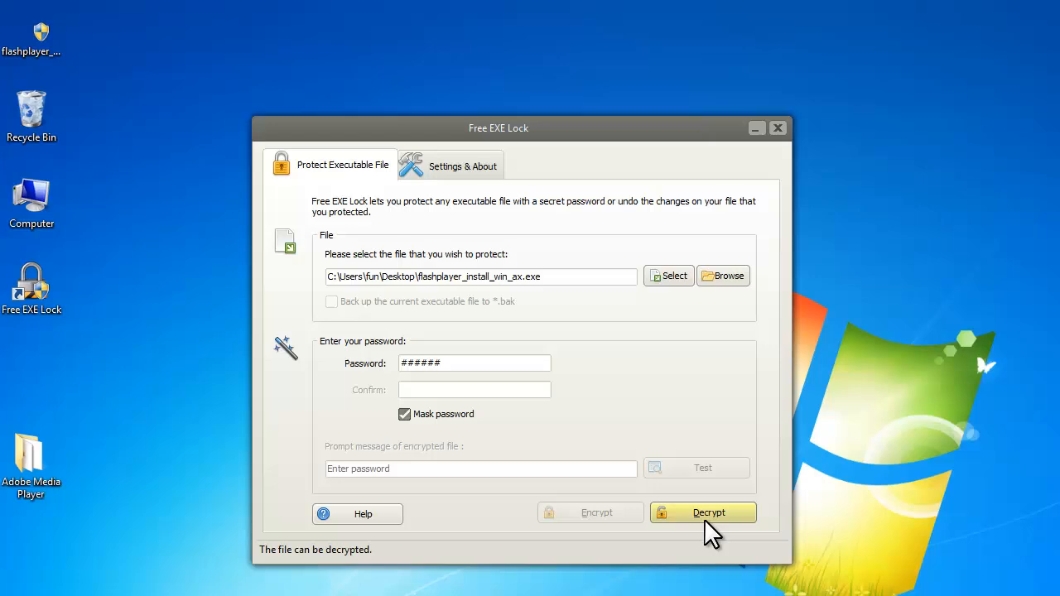
click(703, 512)
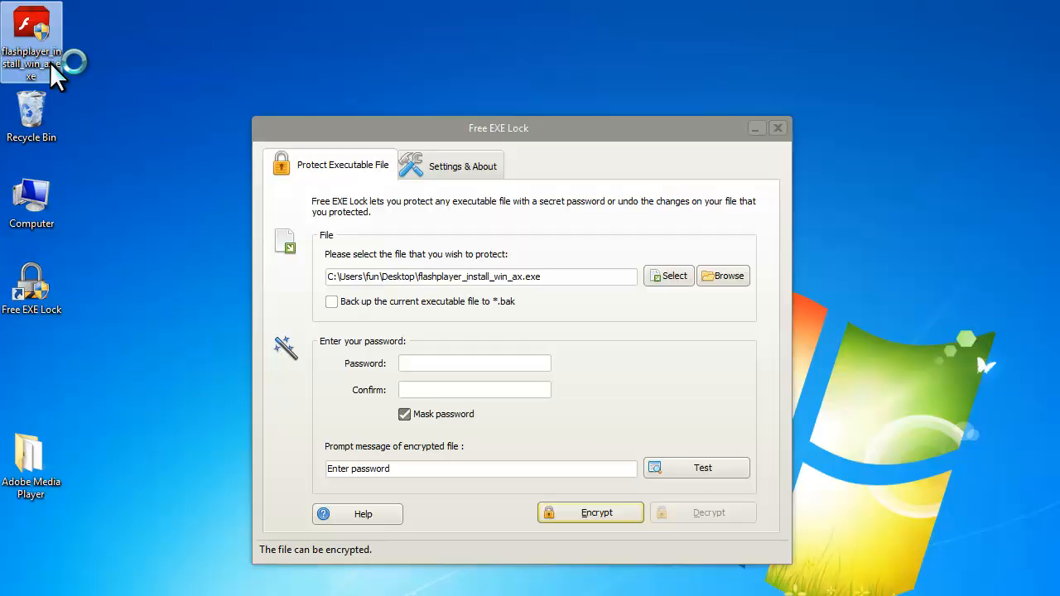
double_click(32, 29)
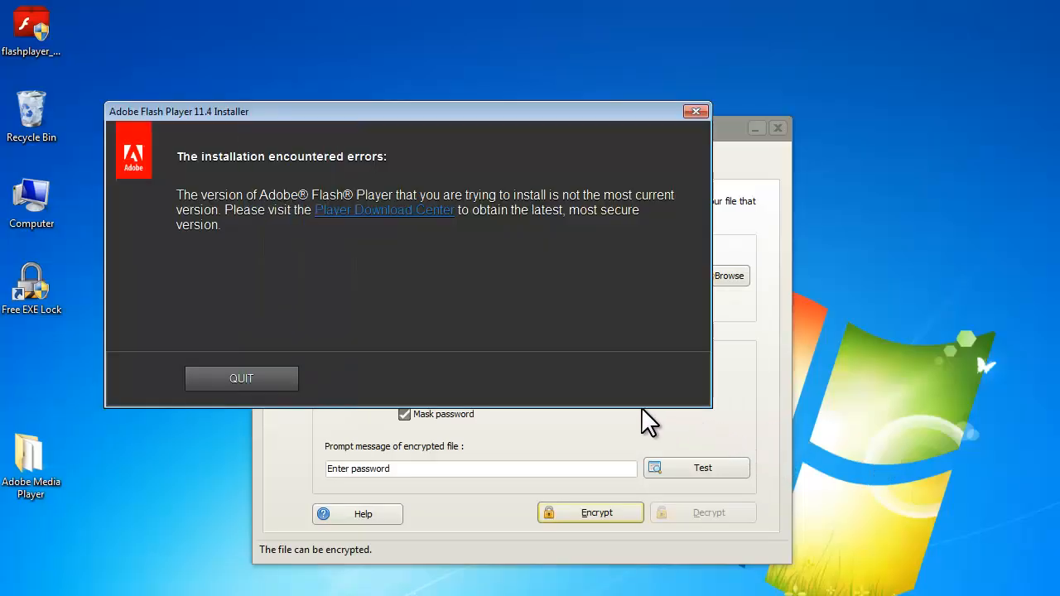
click(241, 379)
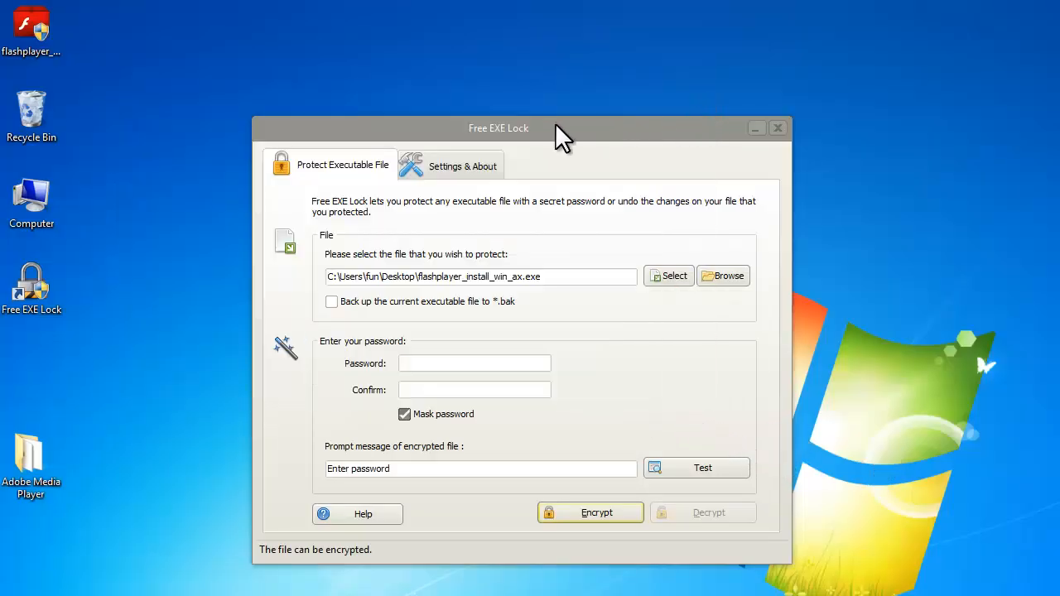
In Settings & About, keep Speed priority encryption after trying Security priority, and apply.
click(463, 165)
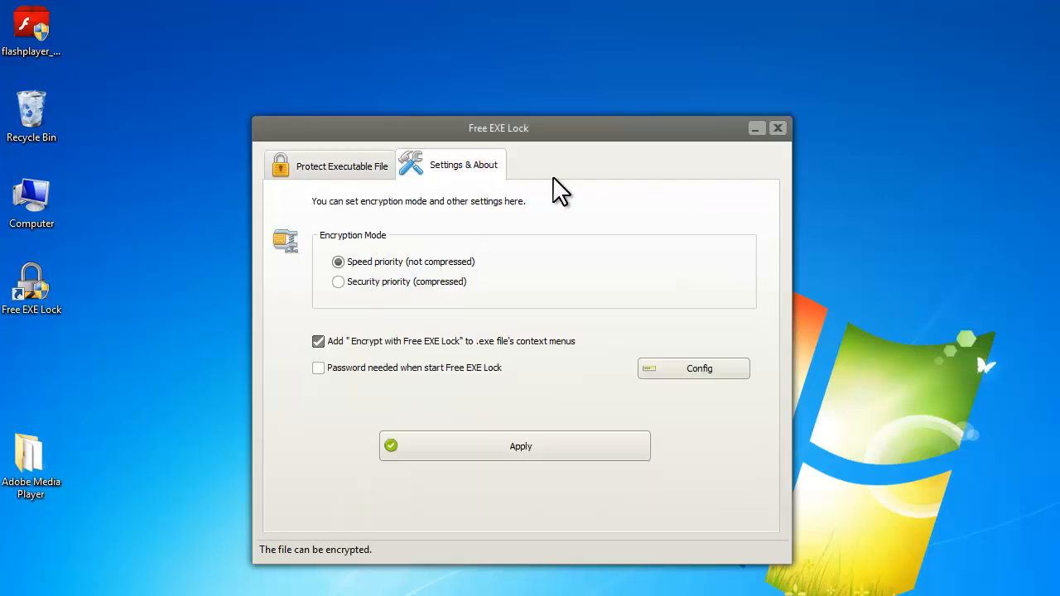
click(338, 282)
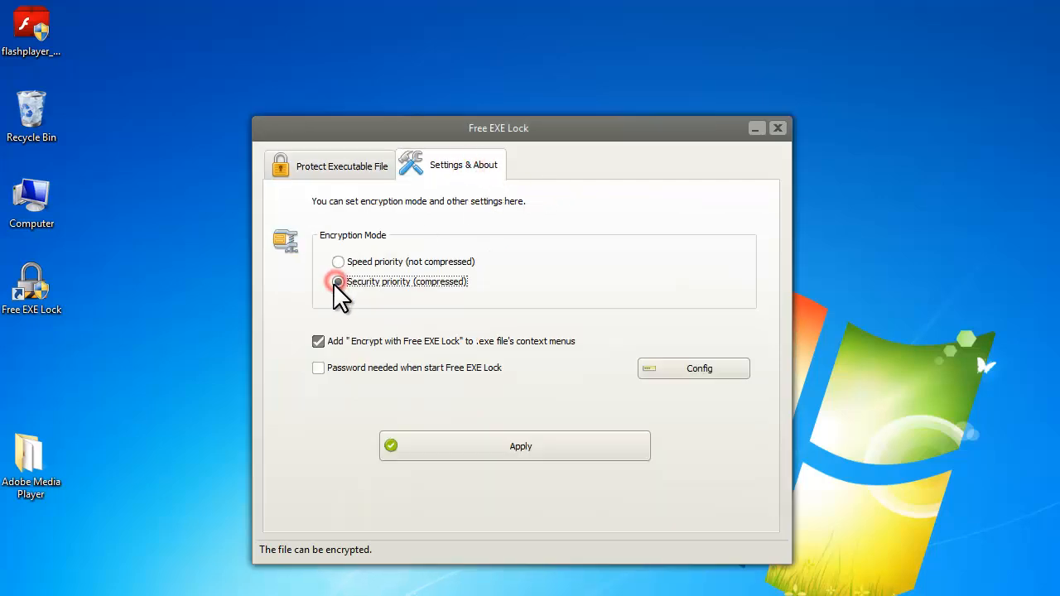
click(338, 262)
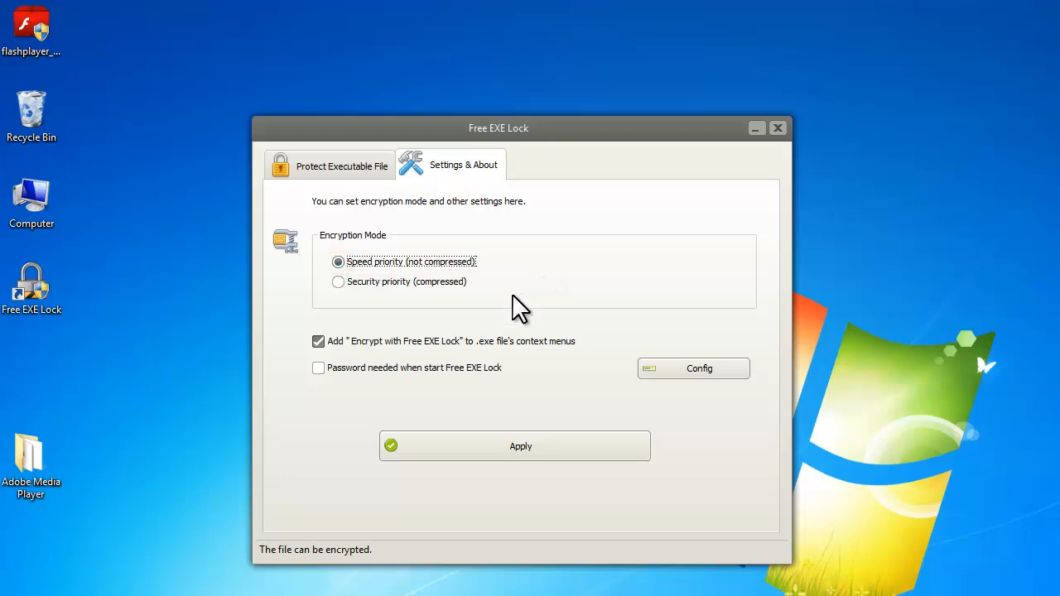
mouse_move(319, 341)
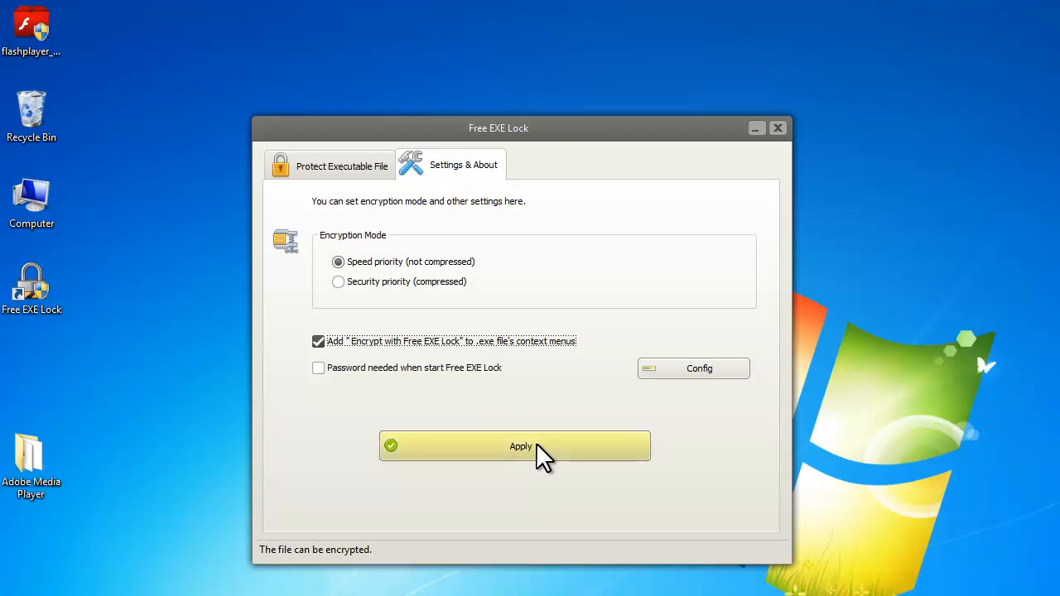
click(514, 446)
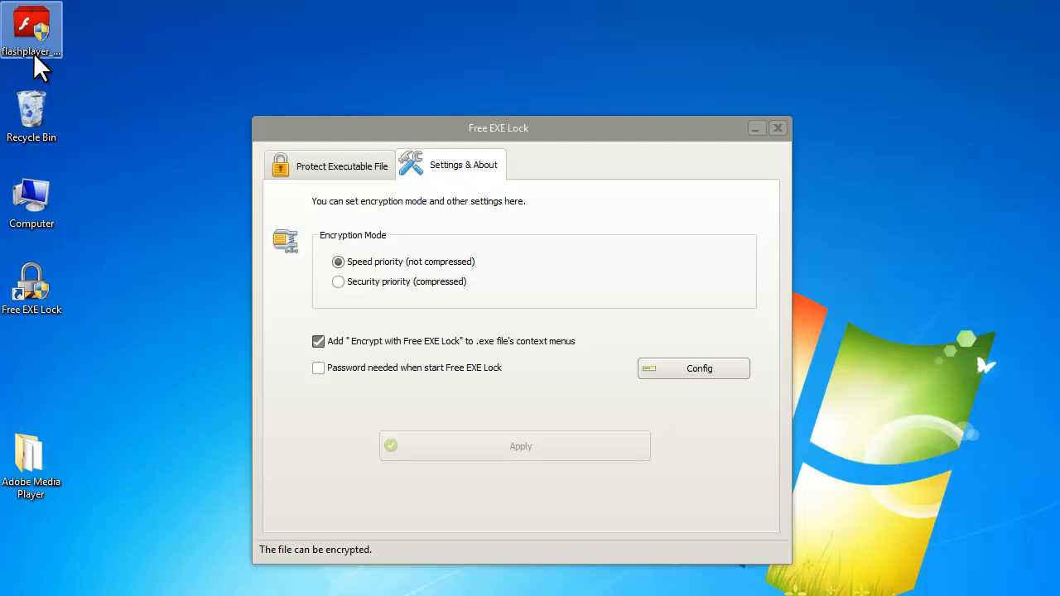
right_click(31, 29)
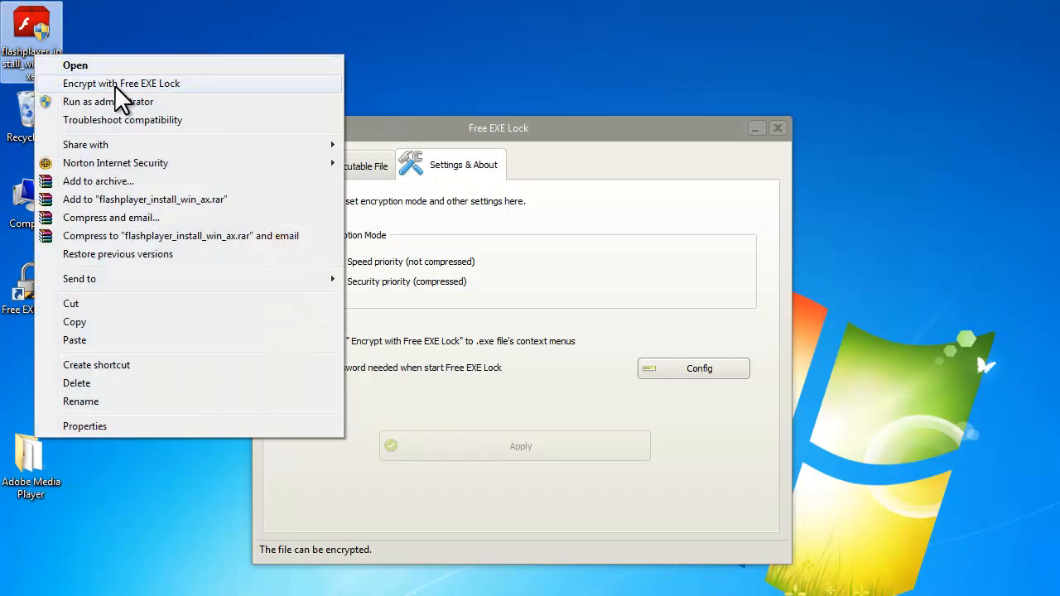
mouse_move(190, 107)
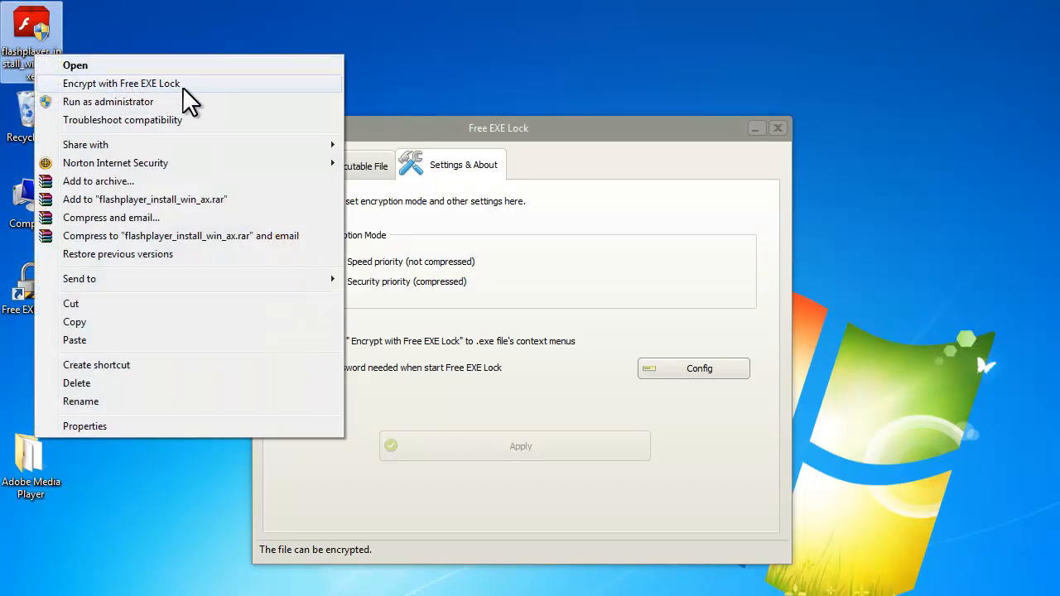
mouse_move(444, 325)
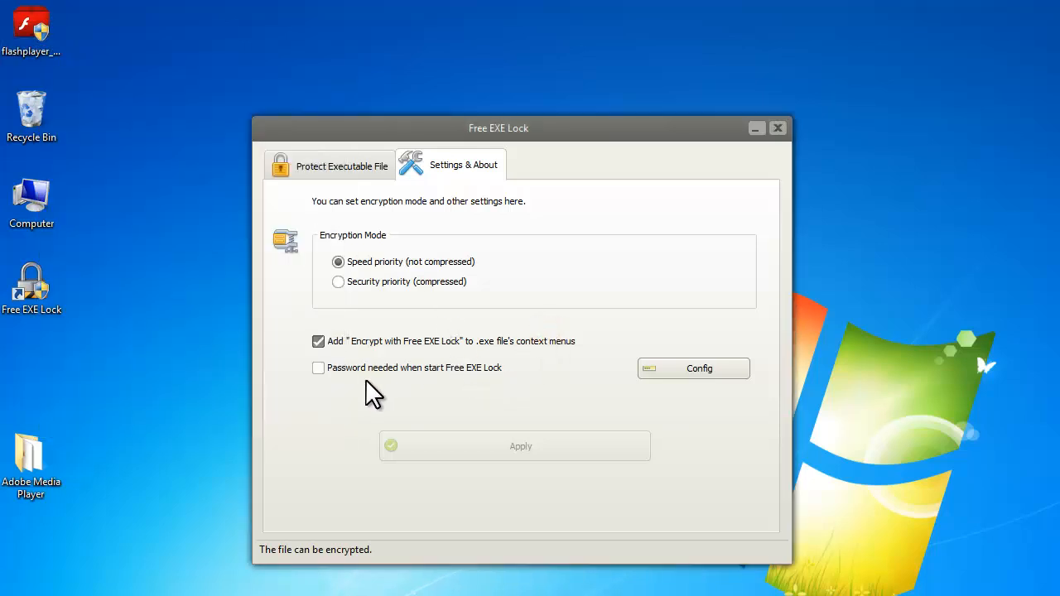
Tick 'Password needed when start Free EXE Lock', then open and cancel the Change password dialog.
click(319, 368)
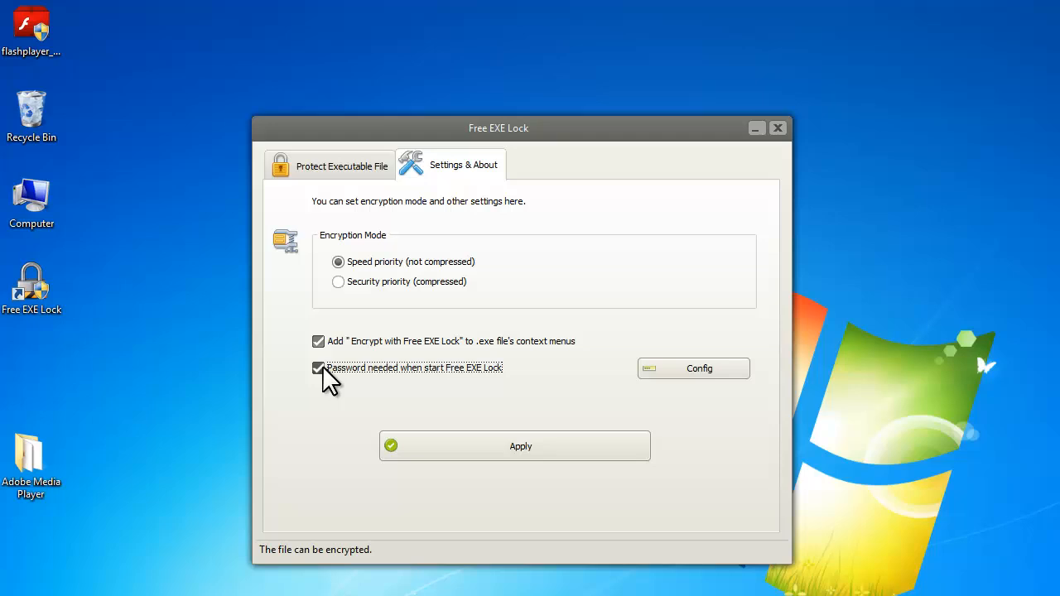
mouse_move(700, 368)
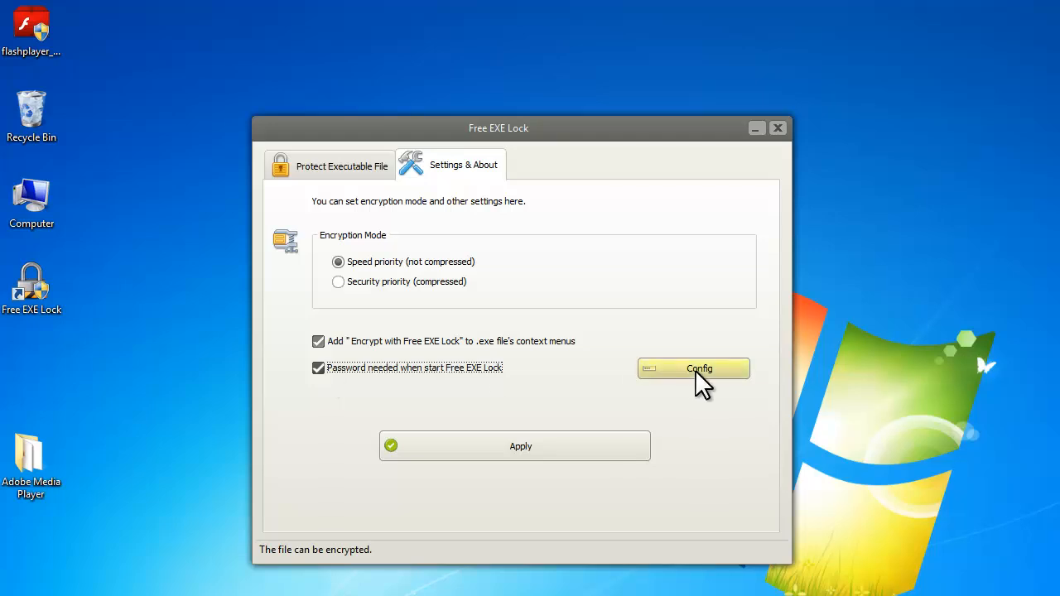
click(699, 369)
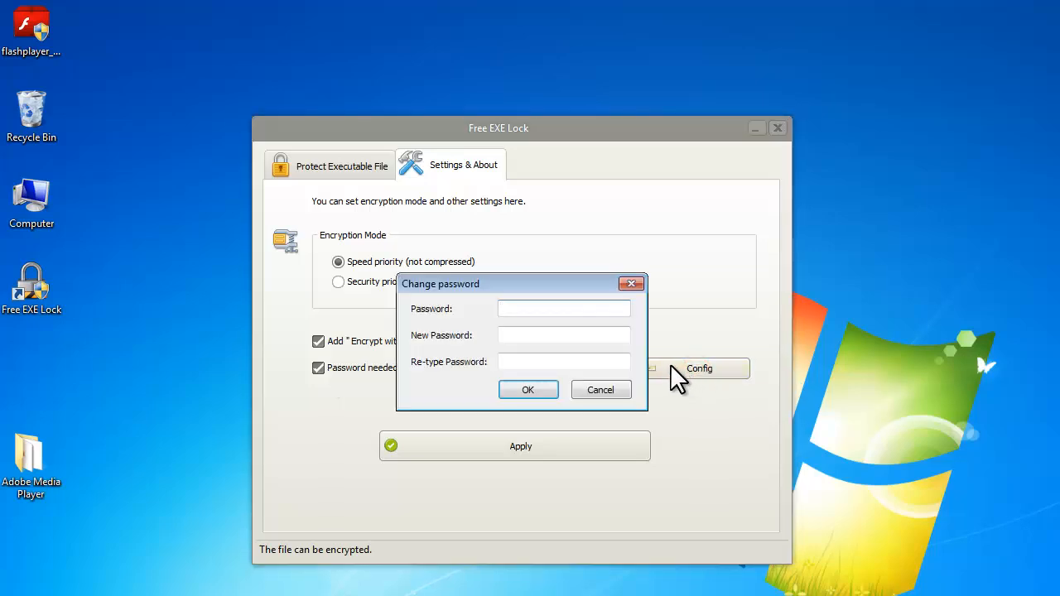
mouse_move(609, 332)
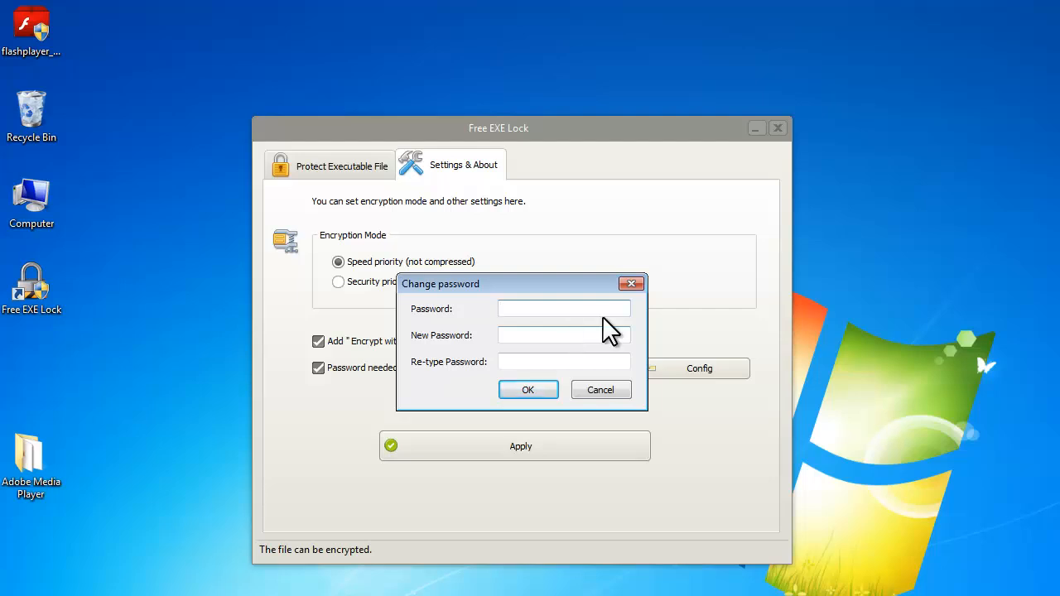
click(600, 389)
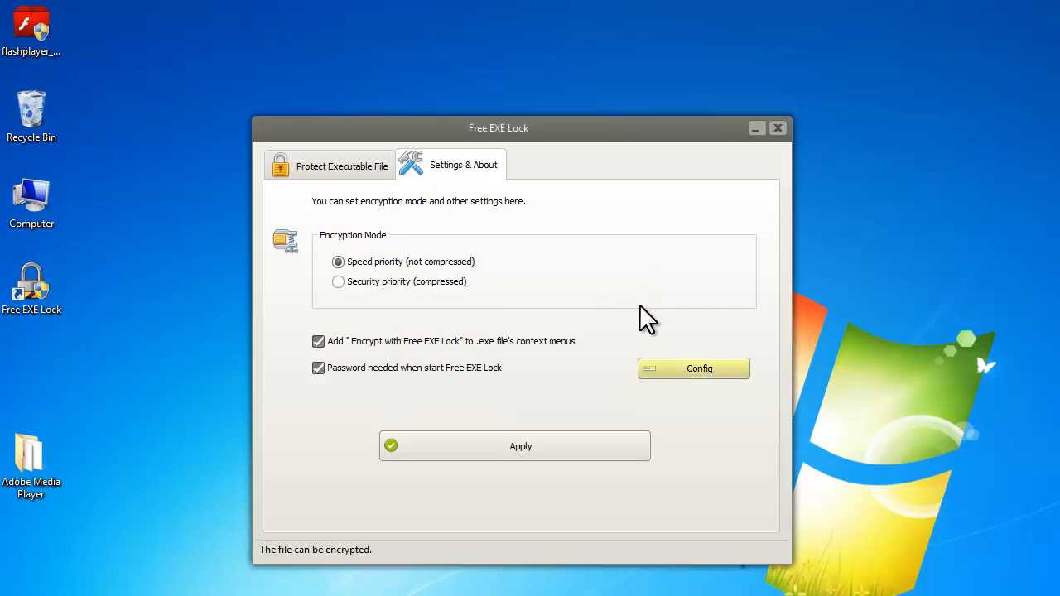